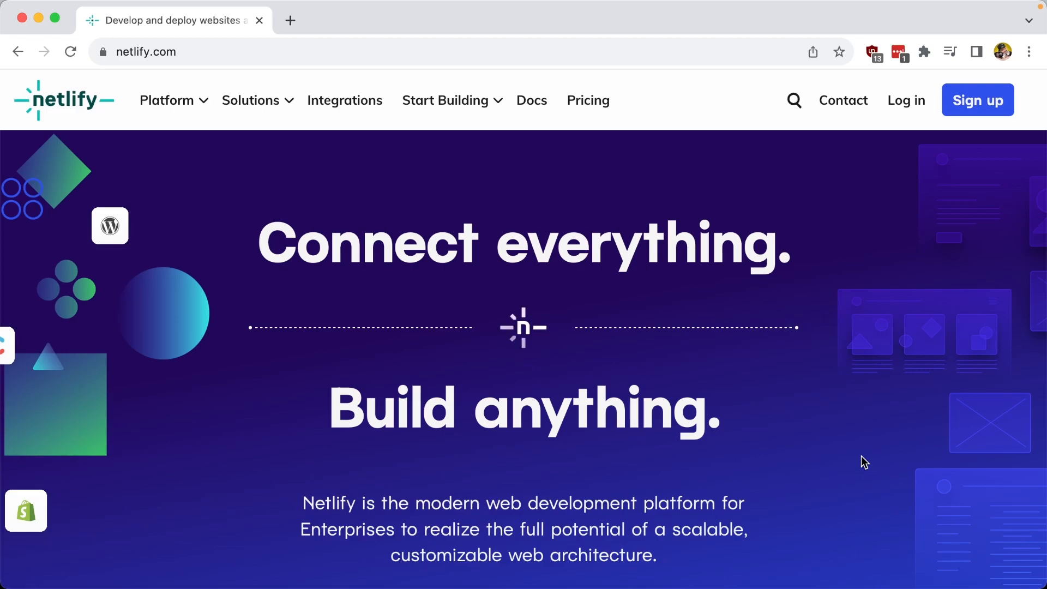
Step: Run the demo gallery's URL through PageSpeed Insights, scoring 70 on mobile performance
{"action": "right_click", "coordinate": [522, 323]}
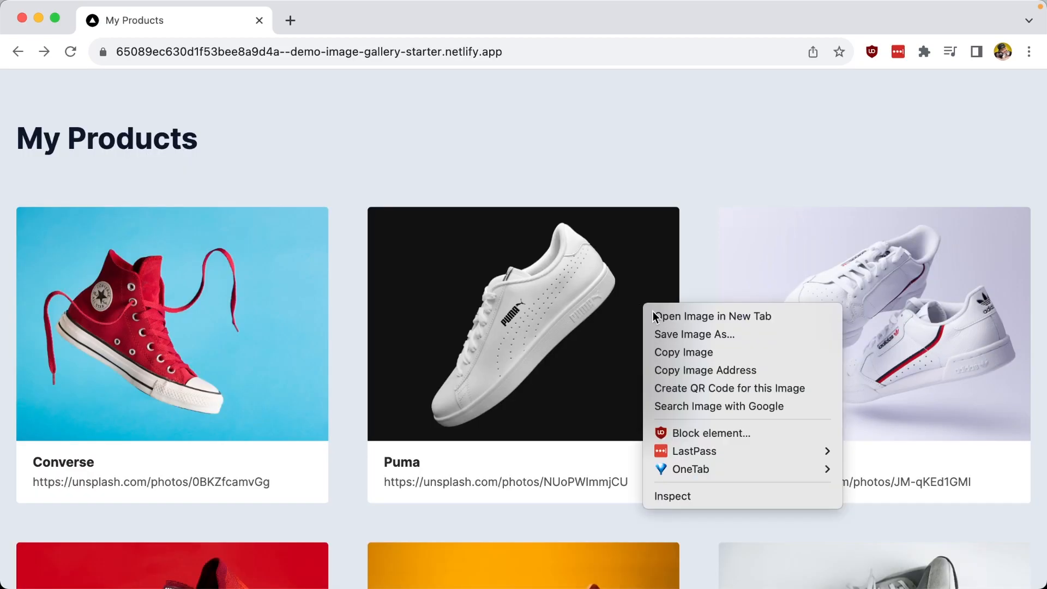
{"action": "left_click", "coordinate": [709, 316]}
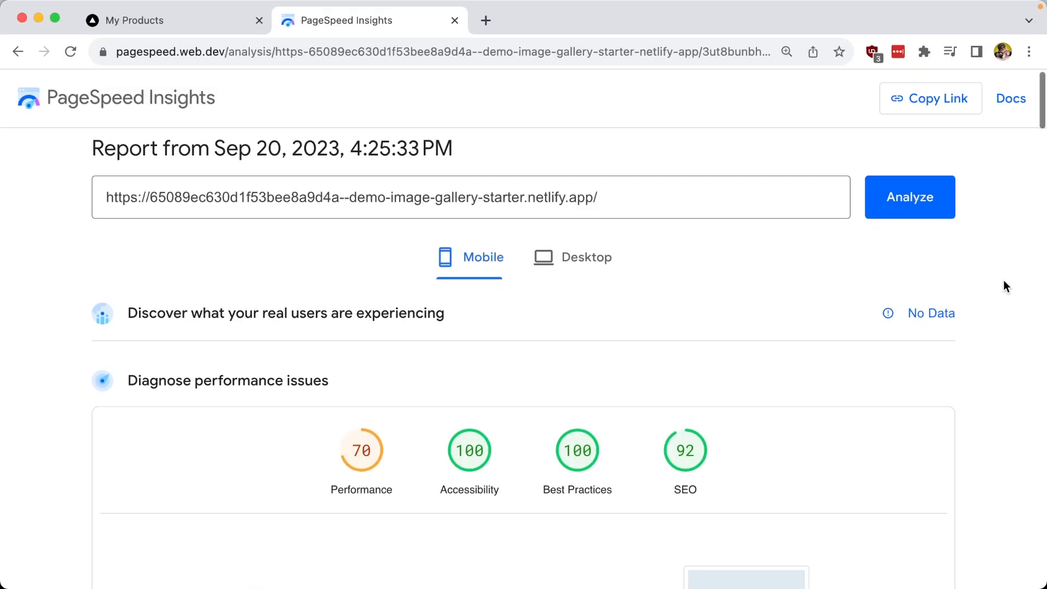
Step: Review the 59.7 s Largest Contentful Paint and the multi-megabyte product JPEGs in the report
{"action": "scroll", "scroll_direction": "down", "scroll_amount": 3}
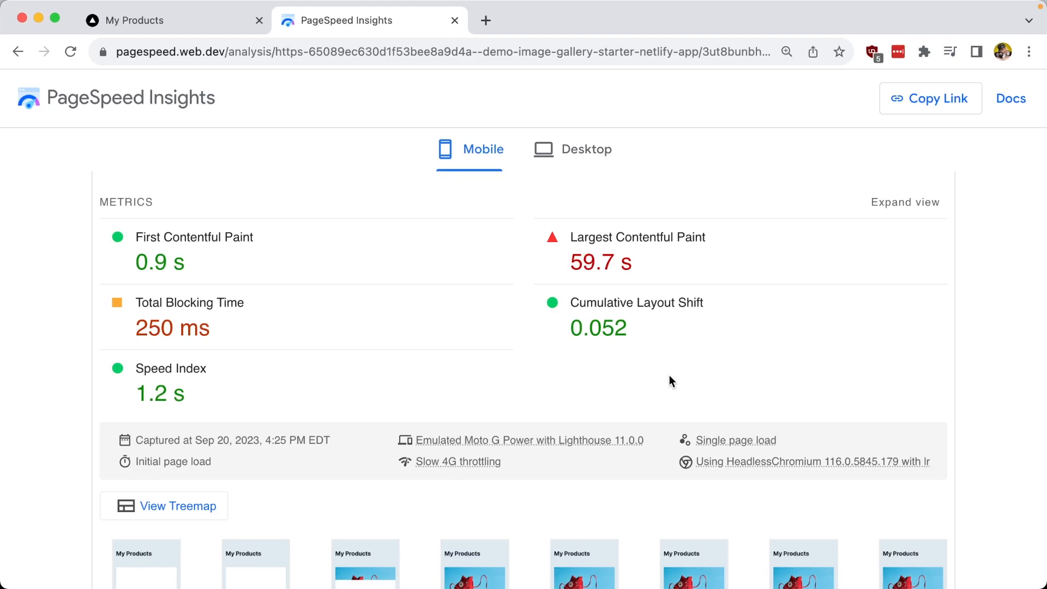
{"action": "scroll", "scroll_direction": "down", "scroll_amount": 3}
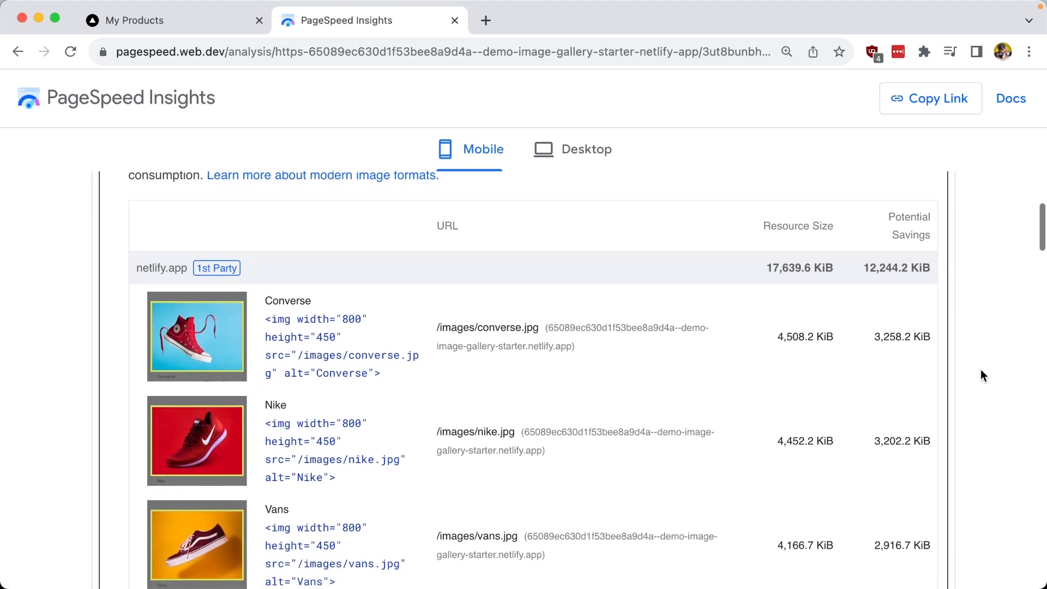
{"action": "scroll", "scroll_direction": "down", "scroll_amount": 3}
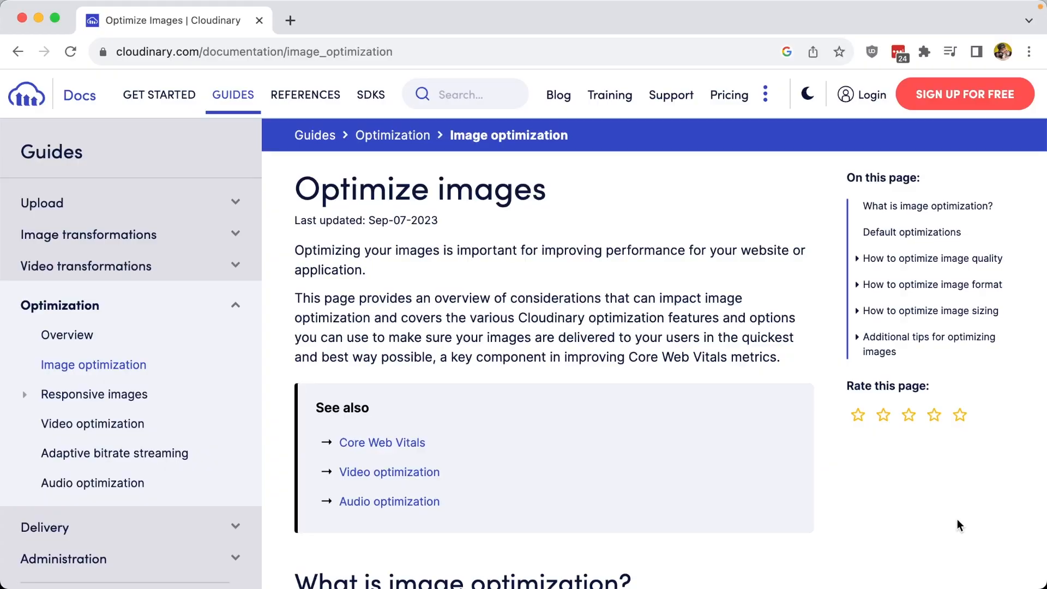
Step: Read the image format and automatic quality sections, then browse the Cloudinary SDK list
{"action": "left_click", "coordinate": [932, 284]}
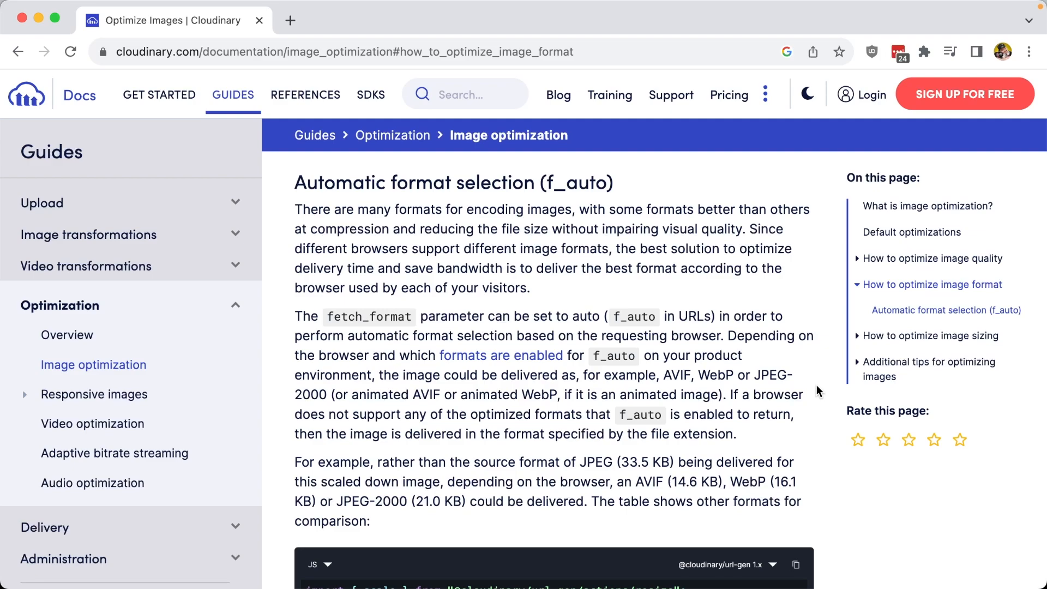
{"action": "left_click", "coordinate": [932, 259]}
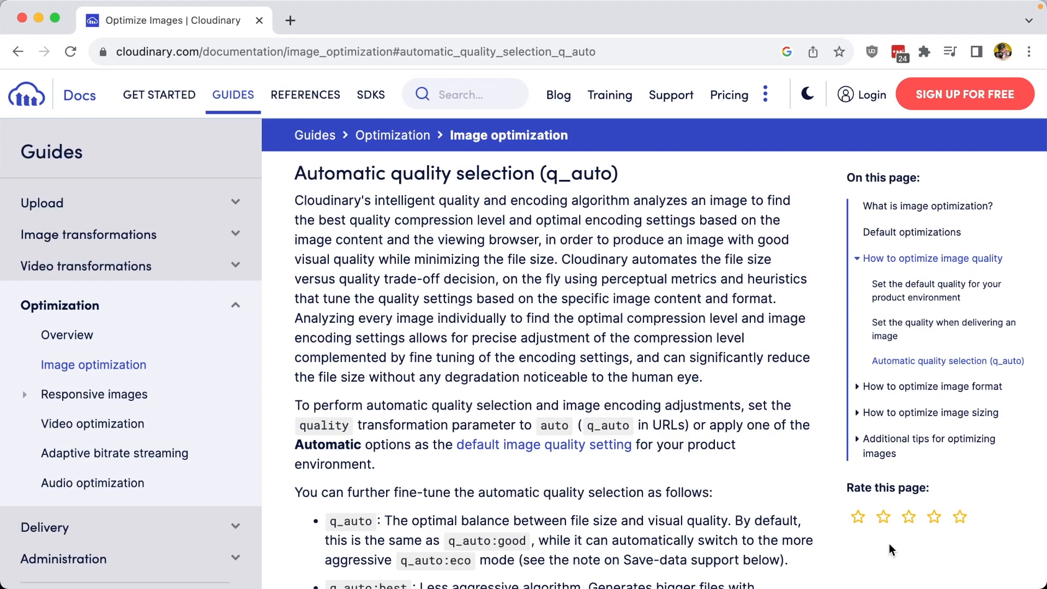
{"action": "left_click", "coordinate": [371, 95]}
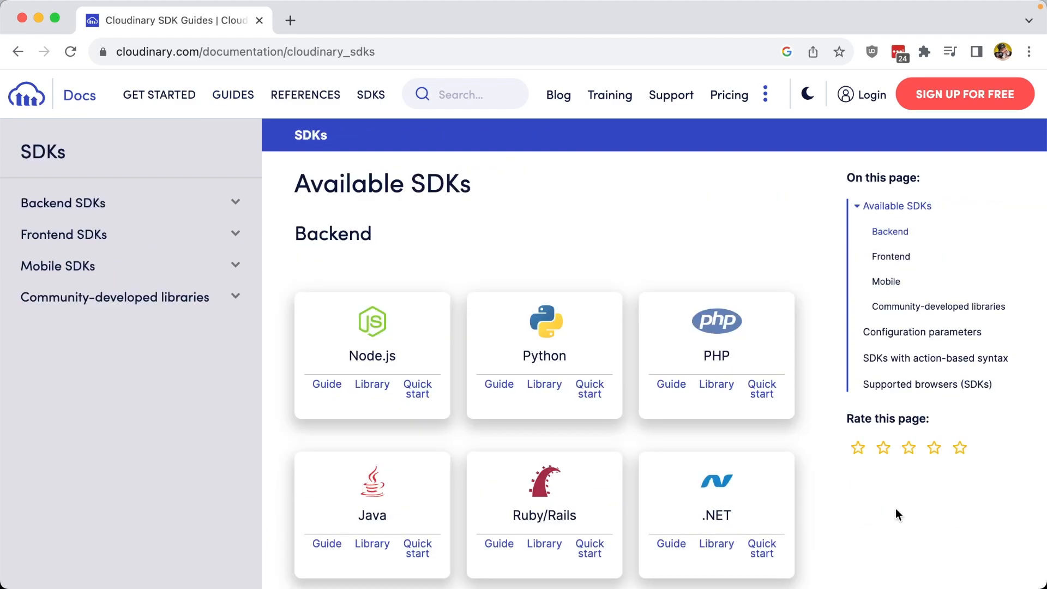
{"action": "scroll", "scroll_direction": "down", "scroll_amount": 3}
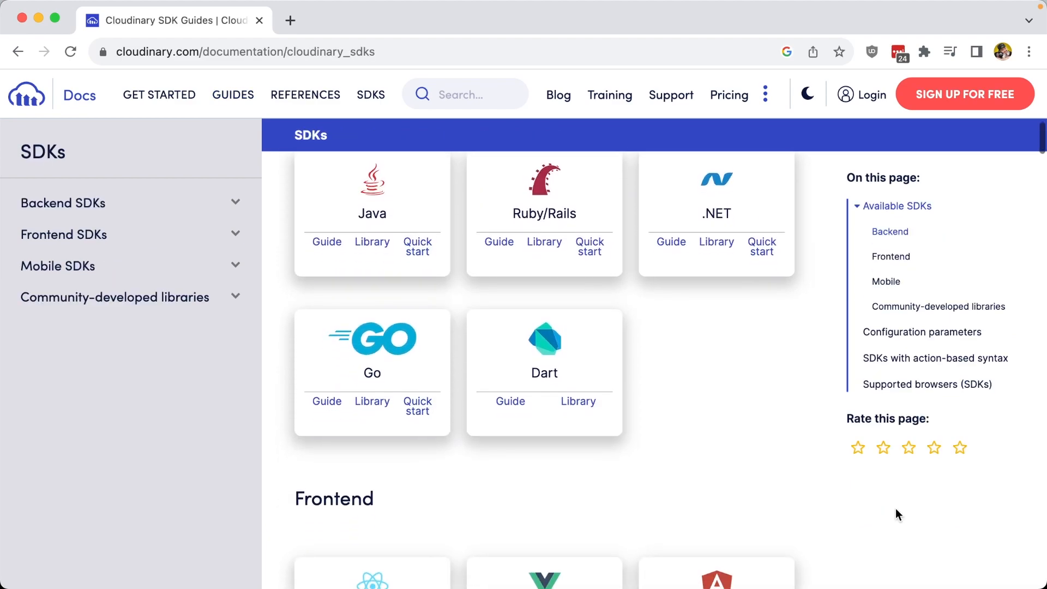
{"action": "scroll", "scroll_direction": "down", "scroll_amount": 3}
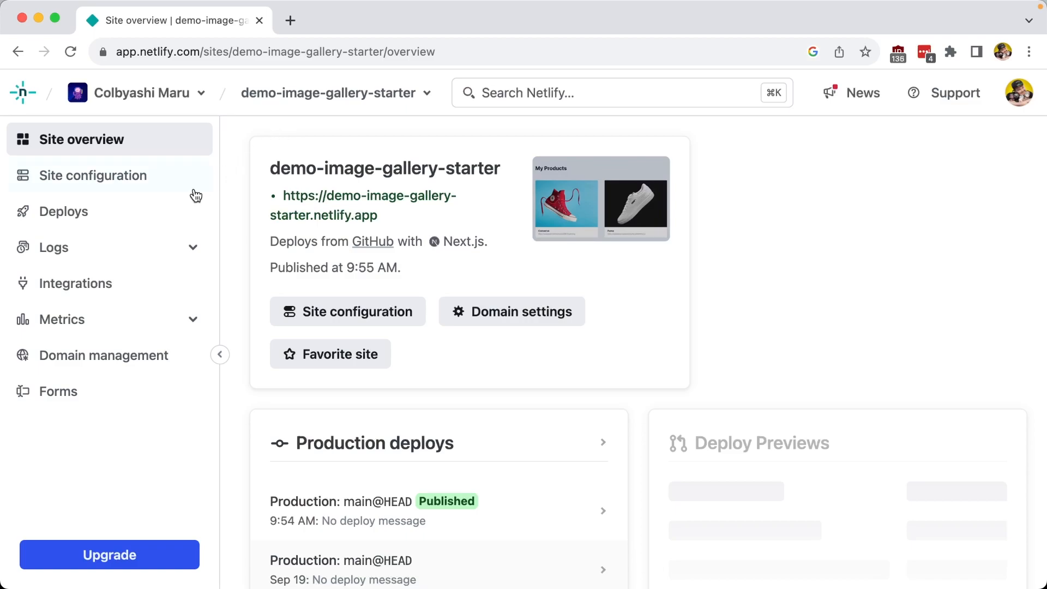
Step: Search Integrations for 'cloudinary' and enable the Cloudinary plugin for this site
{"action": "left_click", "coordinate": [76, 282]}
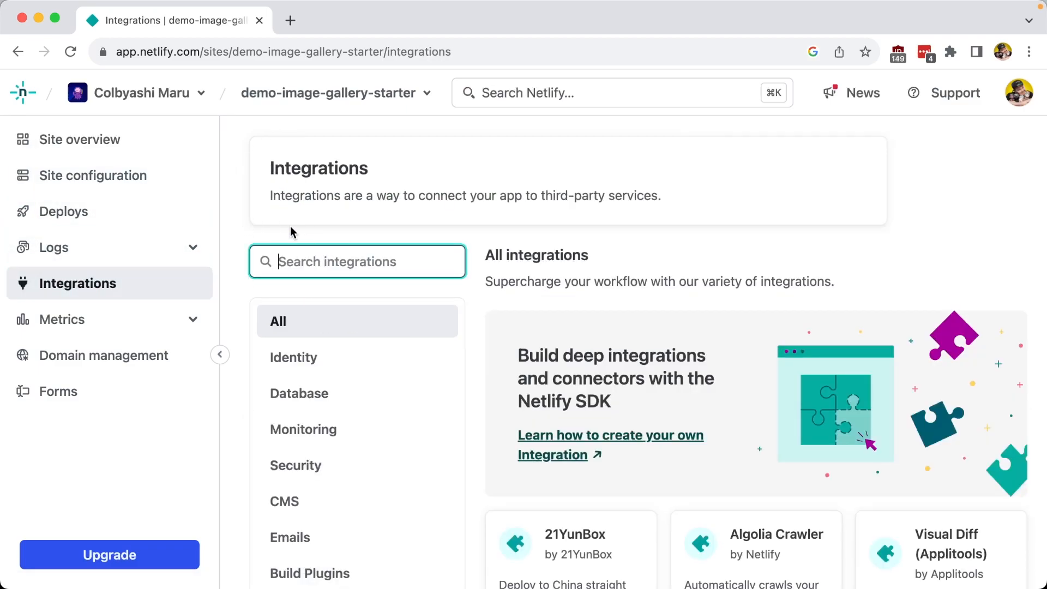
{"action": "type", "text": "cloudinary"}
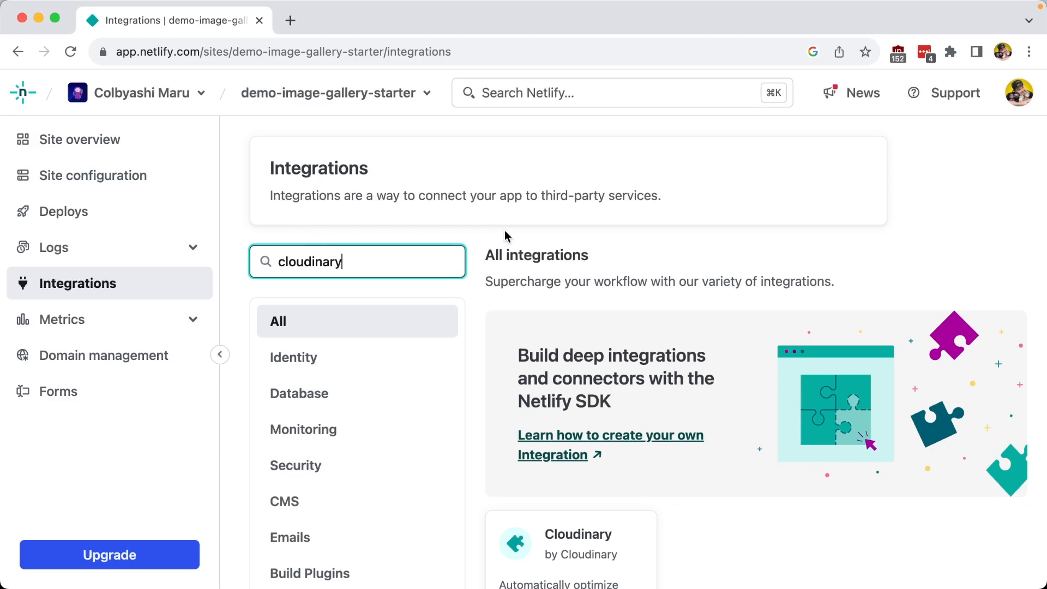
{"action": "scroll", "scroll_direction": "down", "scroll_amount": 3}
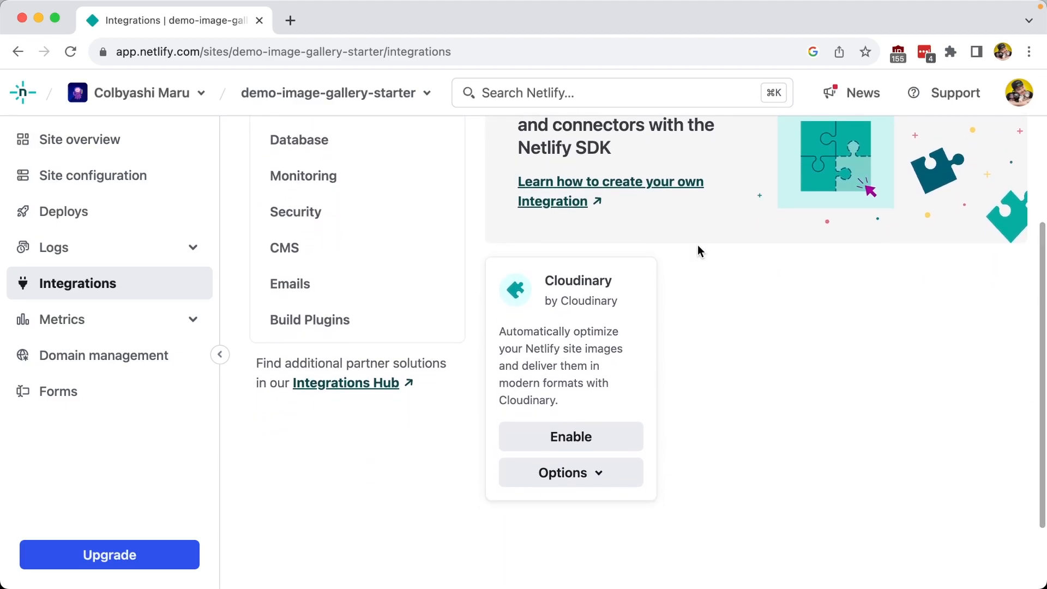
{"action": "left_click", "coordinate": [570, 436]}
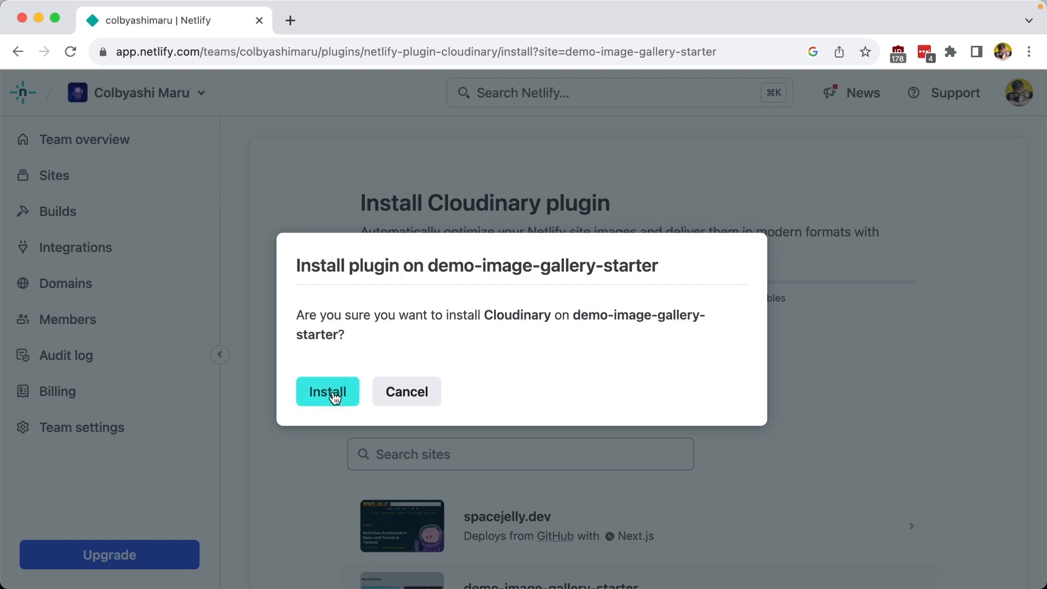
Step: Install the Cloudinary plugin with CLOUDINARY_CLOUD_NAME mycloud and go to the site's deploys
{"action": "left_click", "coordinate": [327, 392]}
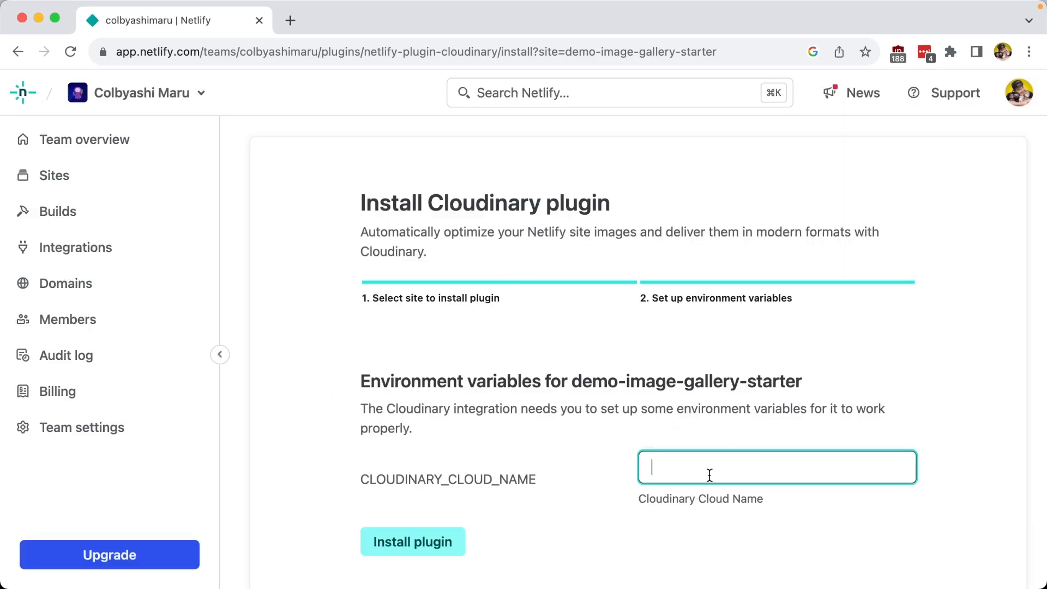
{"action": "type", "text": "mycloud"}
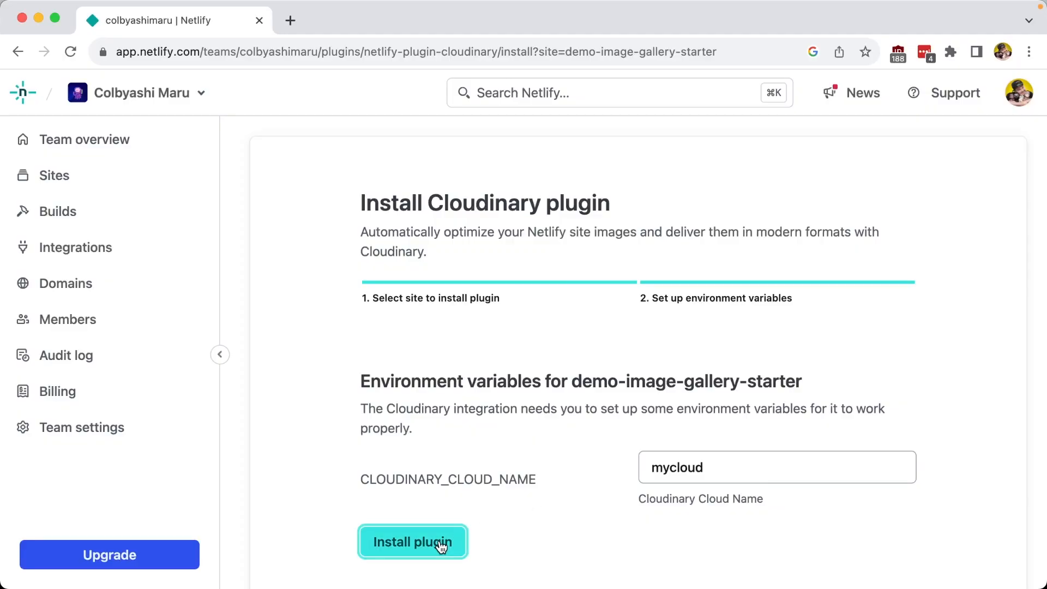
{"action": "left_click", "coordinate": [412, 542]}
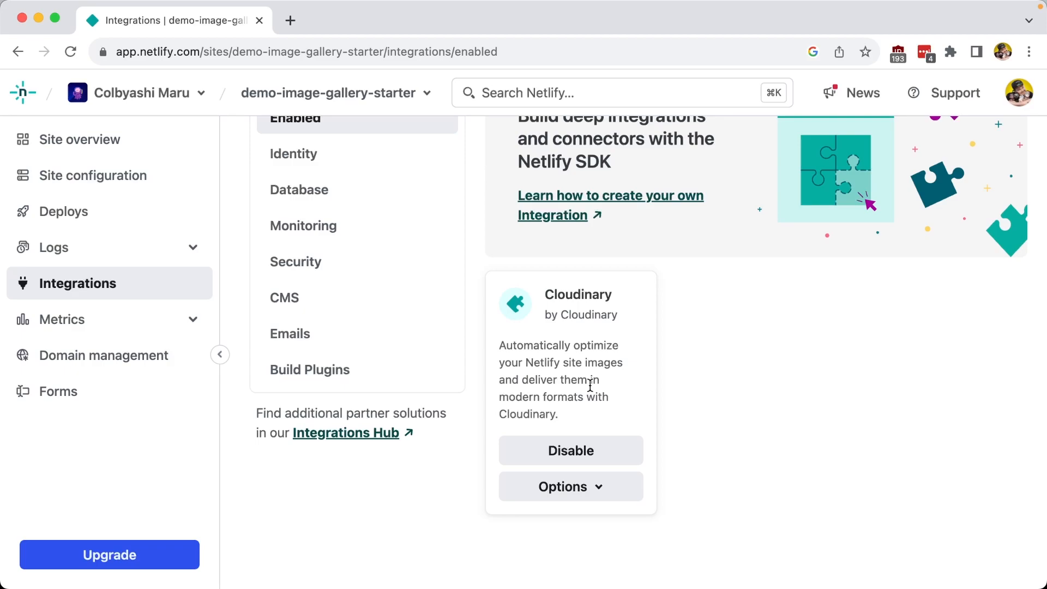
{"action": "left_click", "coordinate": [67, 212]}
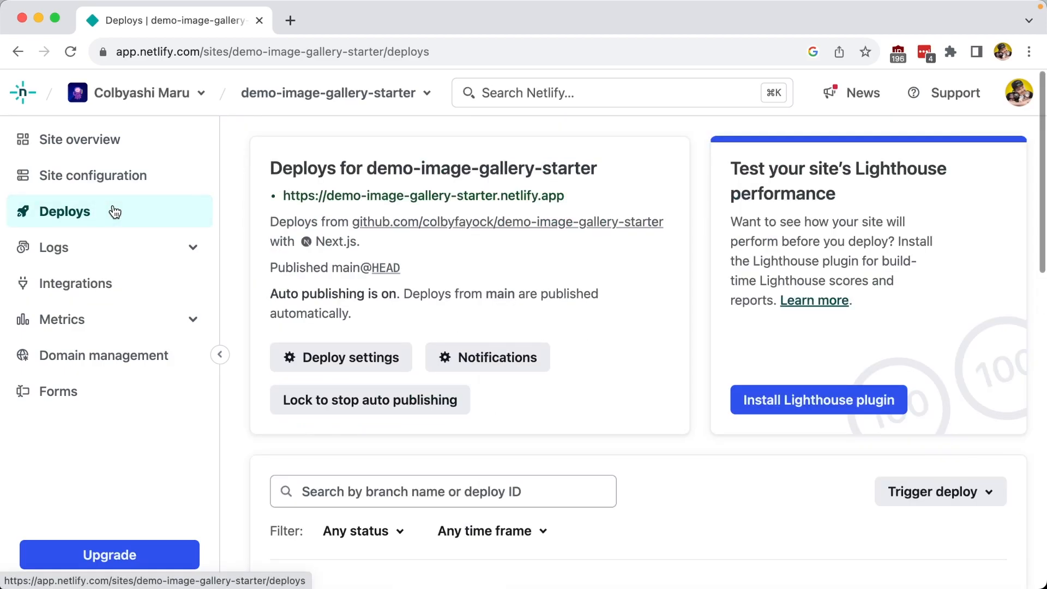
Step: View the latest production deploy's details and its live site
{"action": "left_click", "coordinate": [938, 492]}
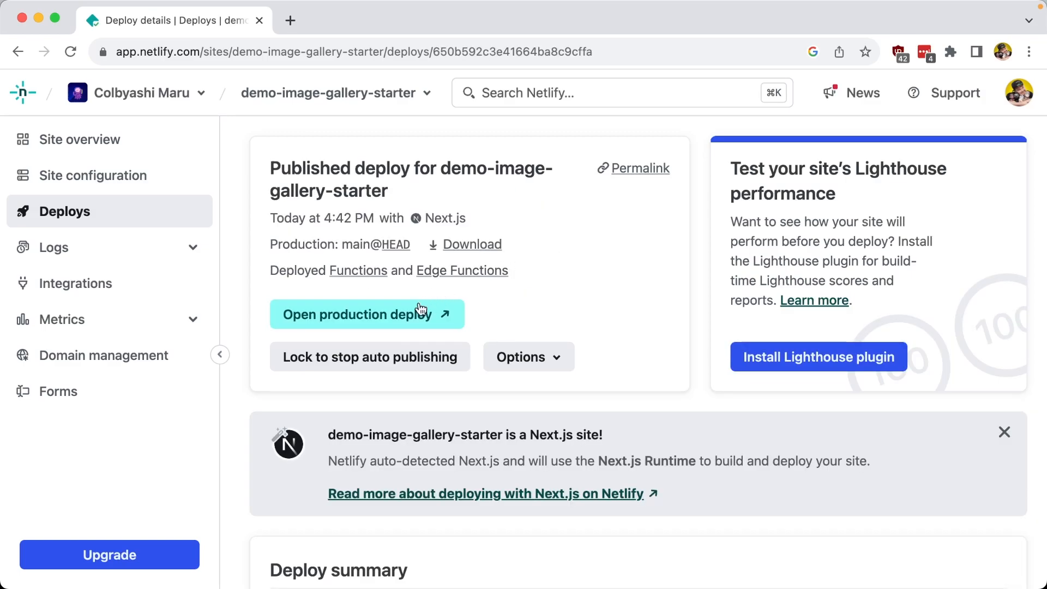
{"action": "left_click", "coordinate": [366, 314]}
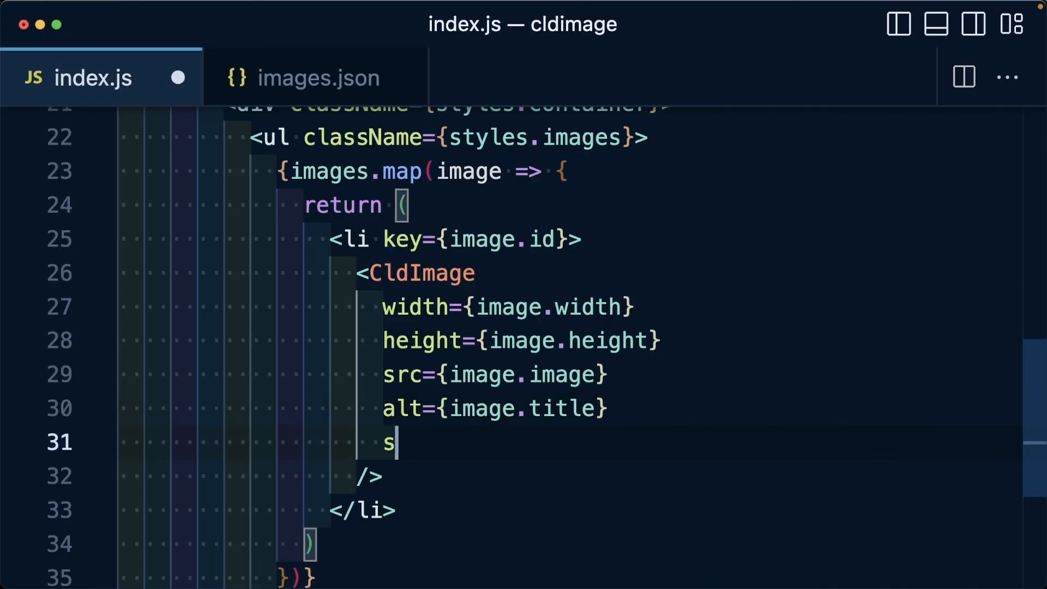
Step: Add sizes="50w" to CldImage and inspect the beach_udmhbt image request in DevTools
{"action": "type", "text": "izes=\"50w\""}
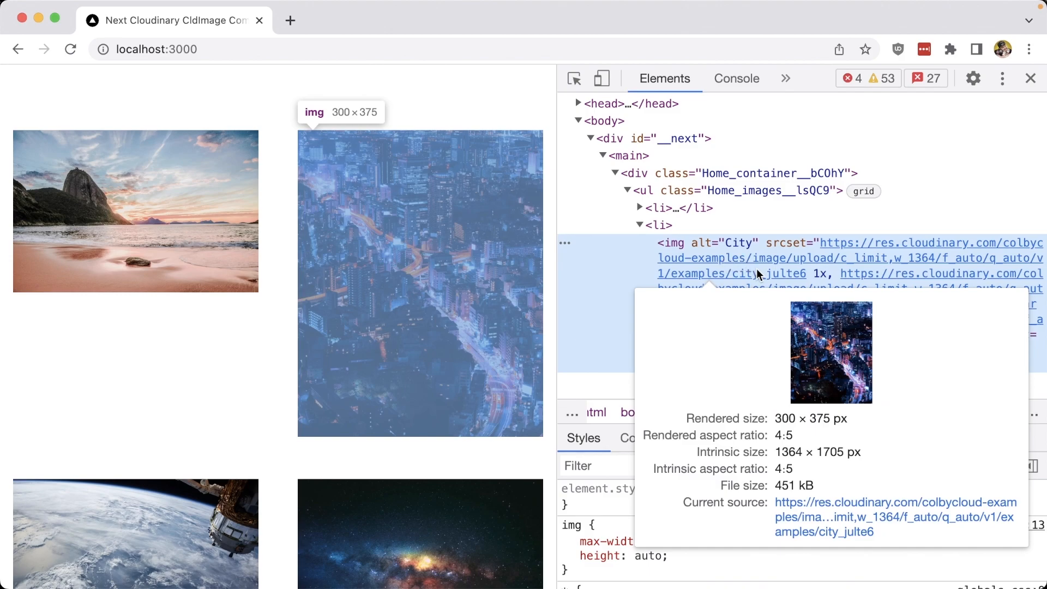
{"action": "left_click", "coordinate": [737, 79]}
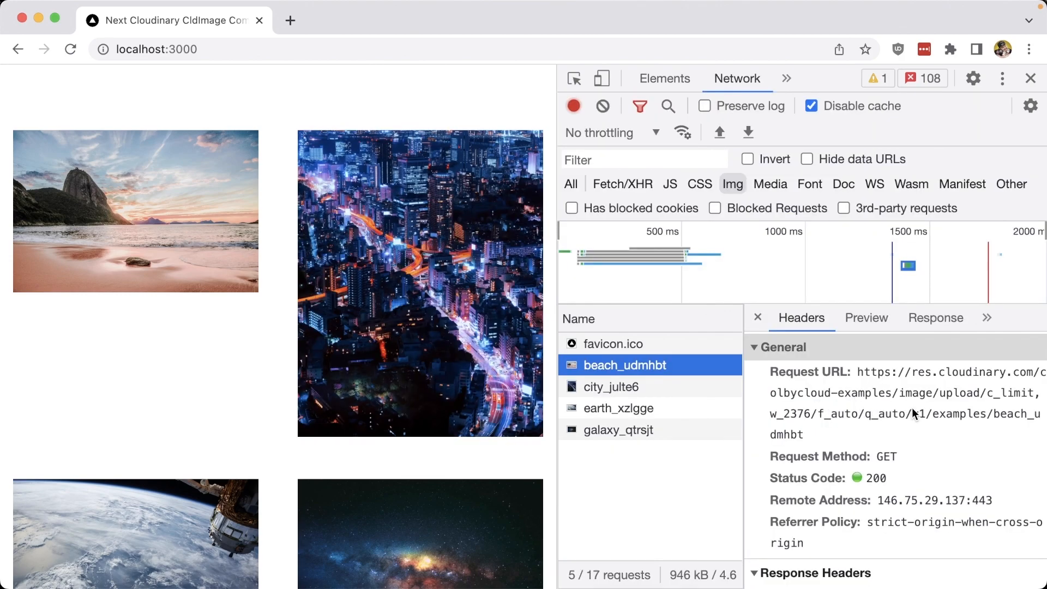